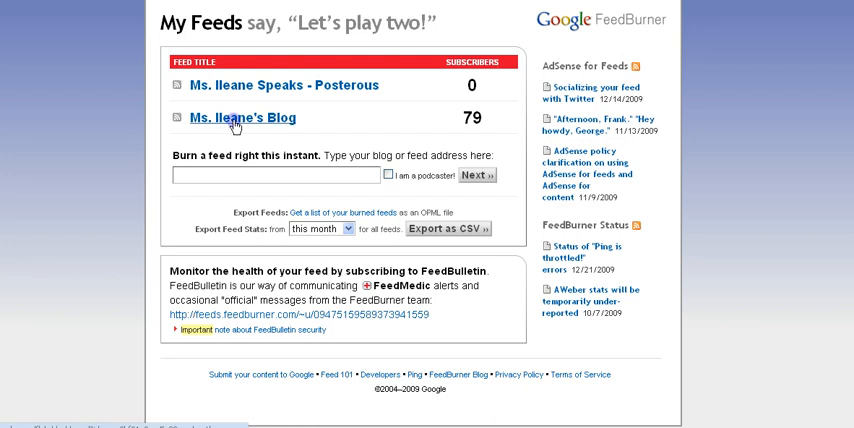
Open the Feed Stats Dashboard for Ms. Ileane's Blog from the My Feeds list
left_click(240, 118)
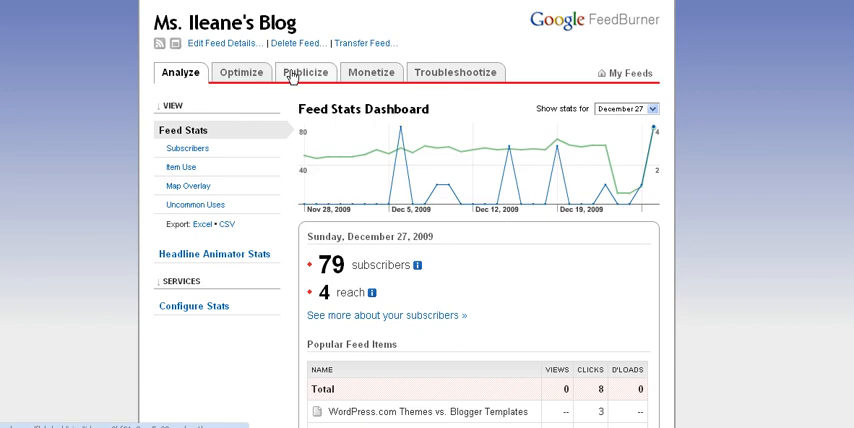
Switch to the Publicize Your Feed page listing Headline Animator, BuzzBoost and other services
left_click(304, 72)
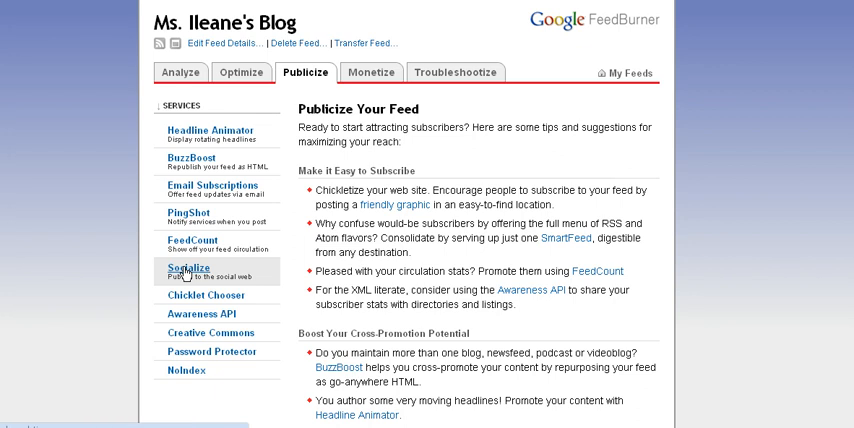
Open the Socialize service settings and reveal the Twitter account and posting options
left_click(188, 272)
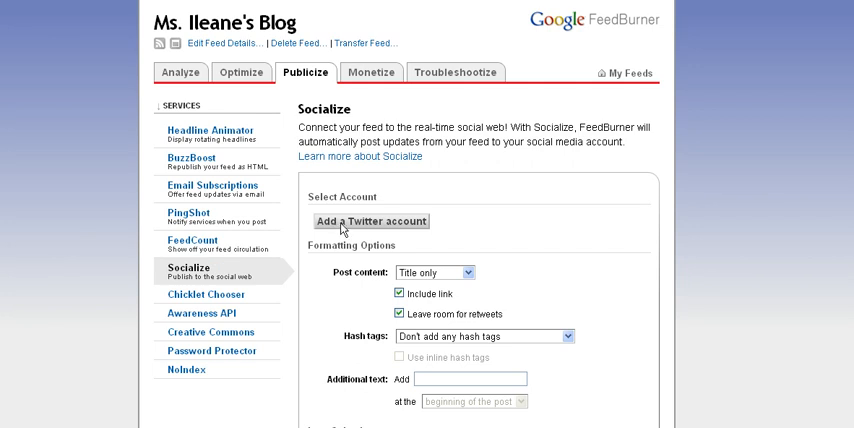
scroll("down", 3)
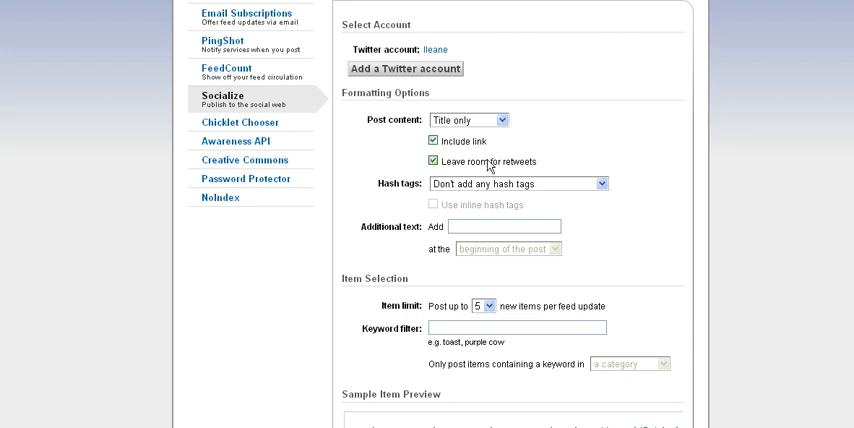
mouse_move(608, 188)
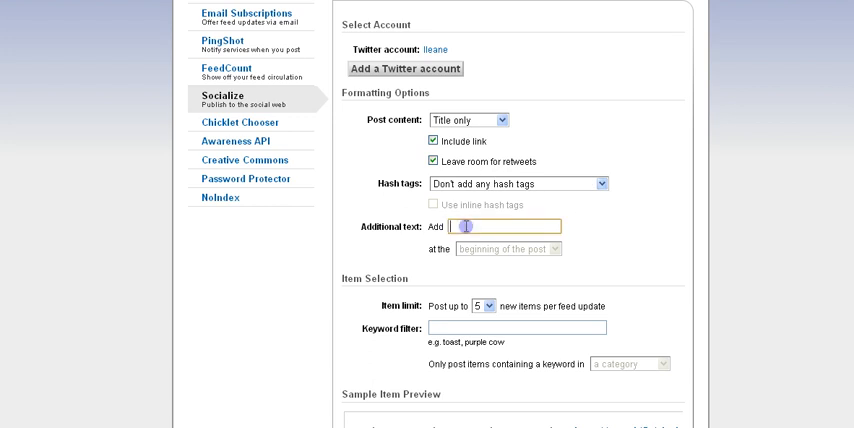
Set the additional tweet text to 'New Post' at the beginning of each post
type("N")
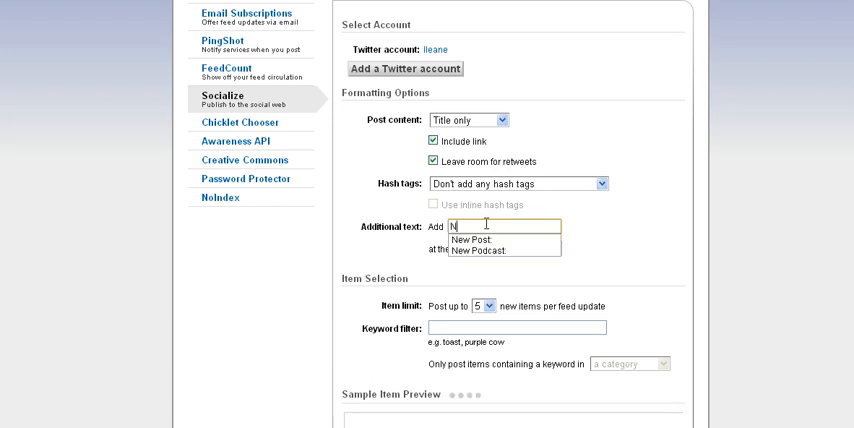
type("ew")
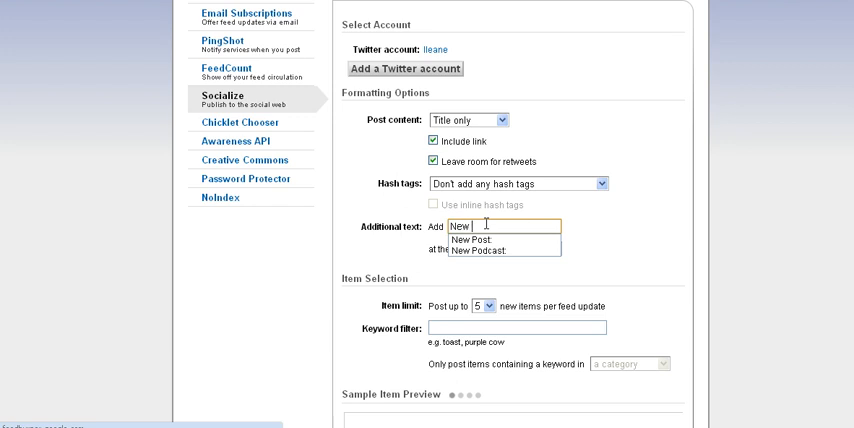
left_click(478, 240)
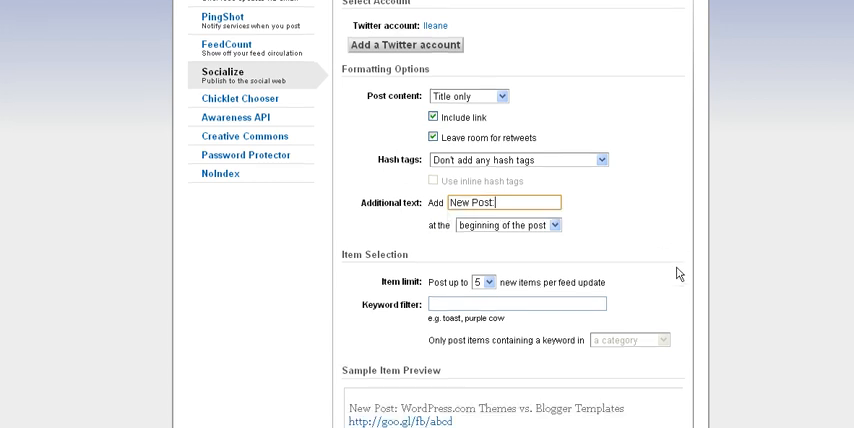
scroll("down", 3)
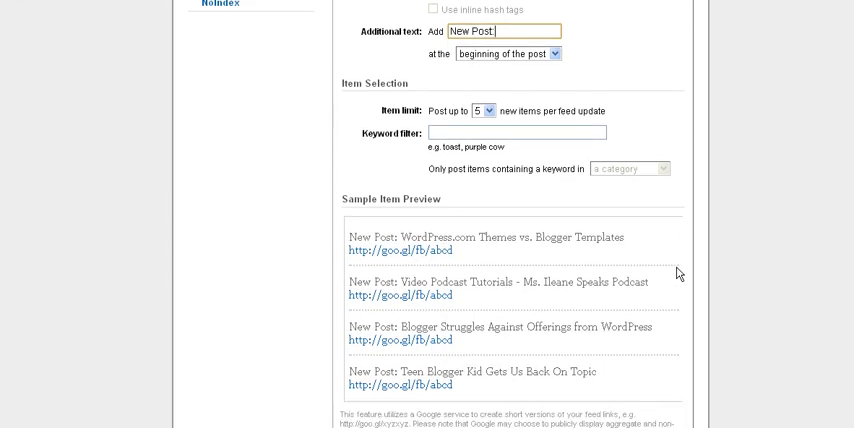
scroll("down", 3)
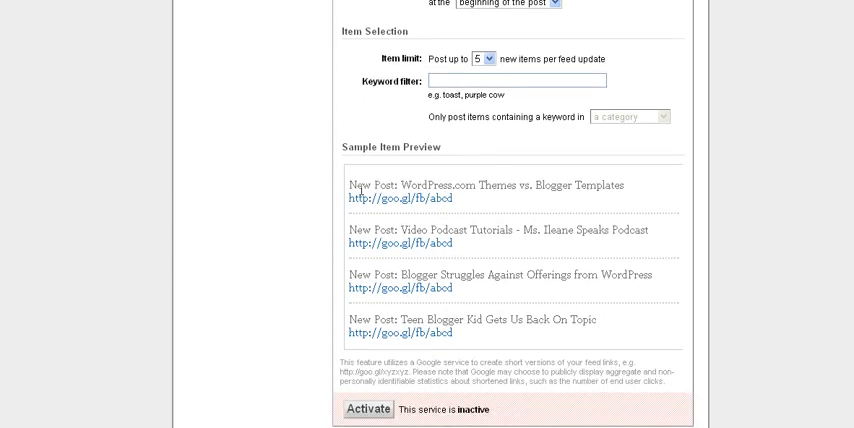
mouse_move(430, 200)
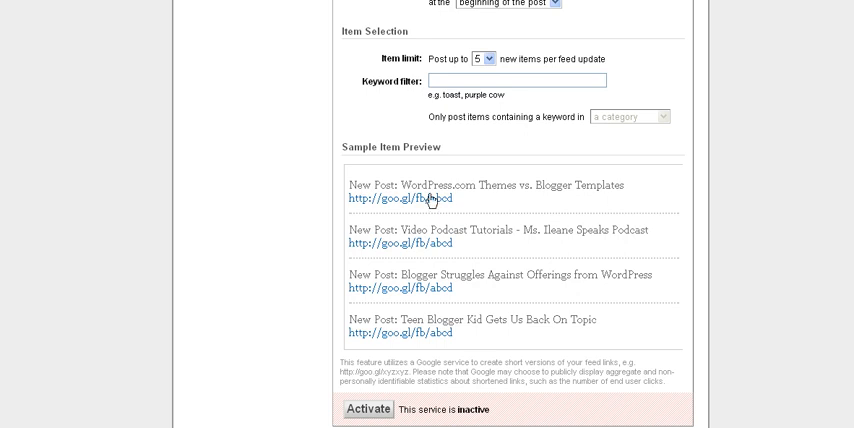
mouse_move(472, 200)
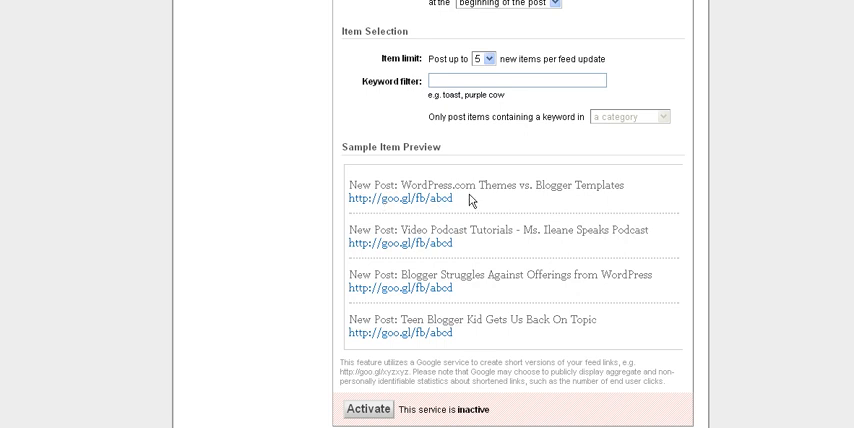
mouse_move(392, 208)
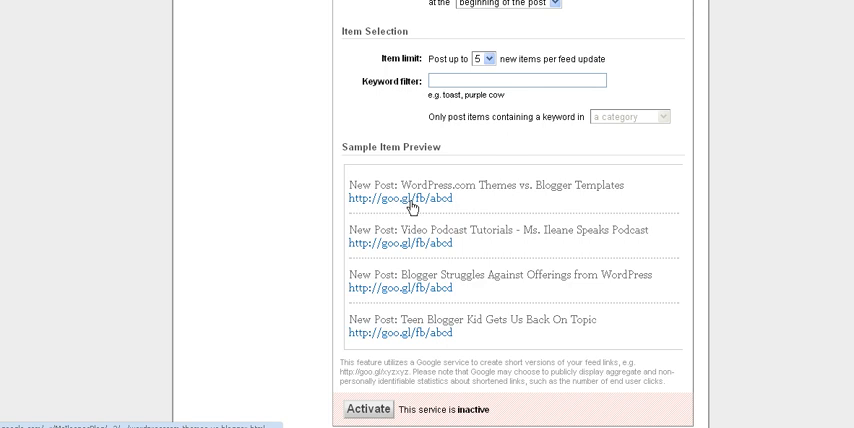
mouse_move(628, 228)
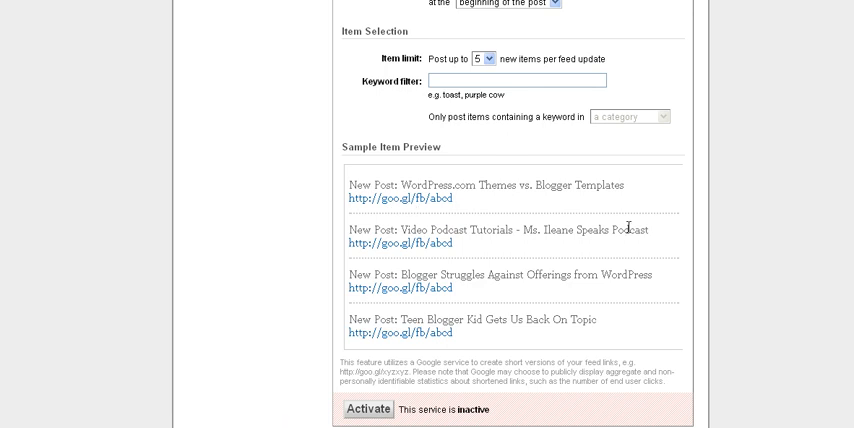